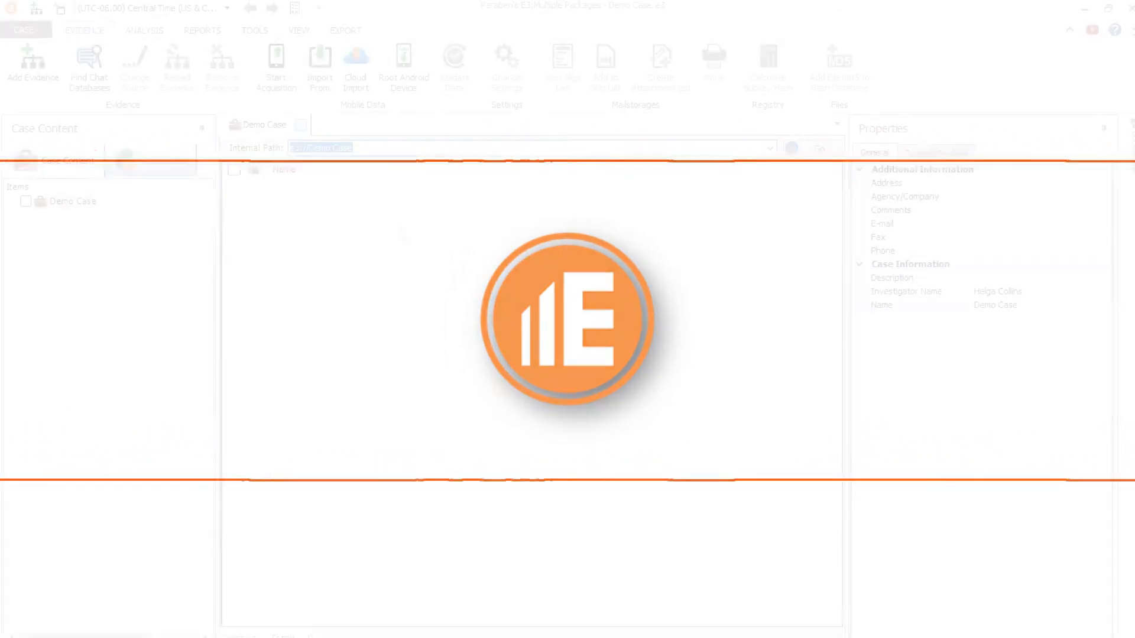
# Add new email-database evidence of type MBOX mail store and browse for the file.
pyautogui.click(32, 65)
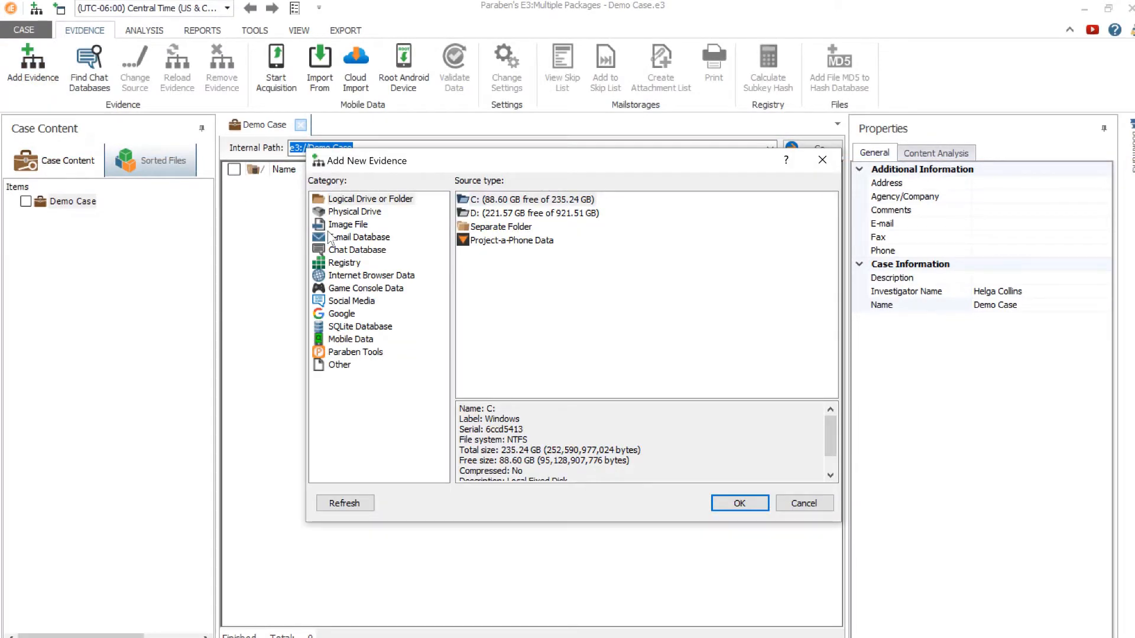
pyautogui.click(361, 237)
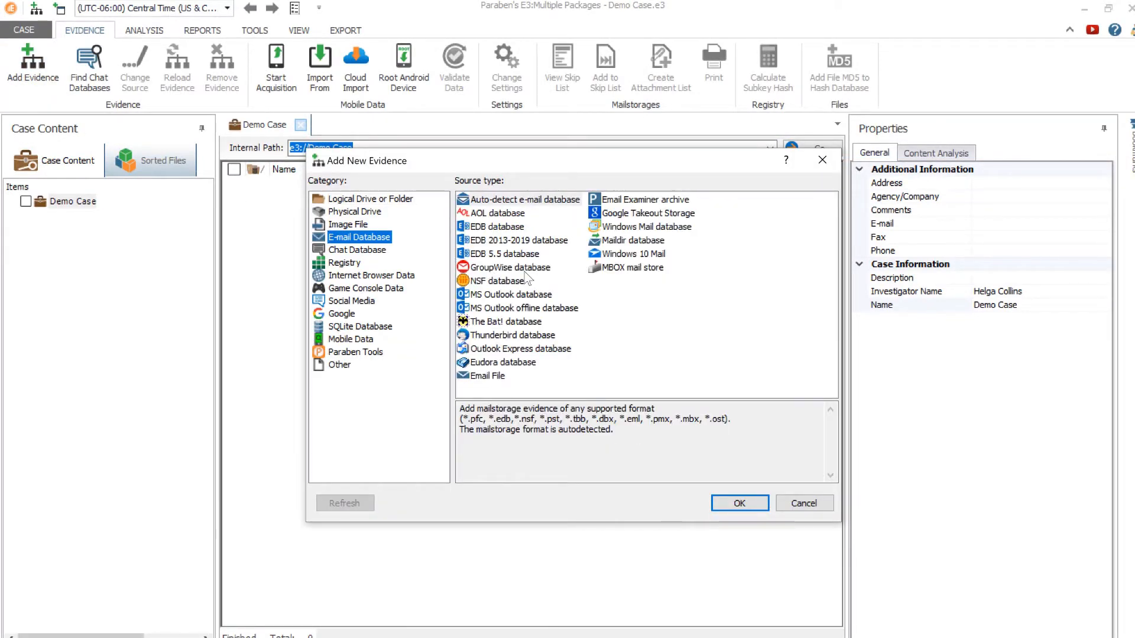
pyautogui.click(632, 267)
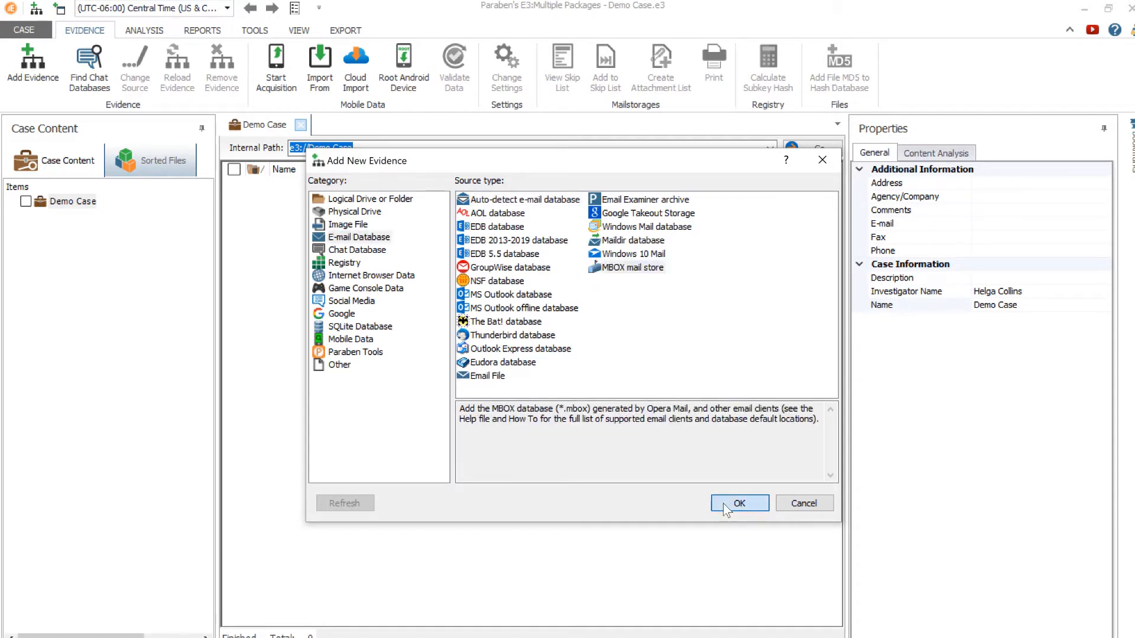
pyautogui.click(738, 503)
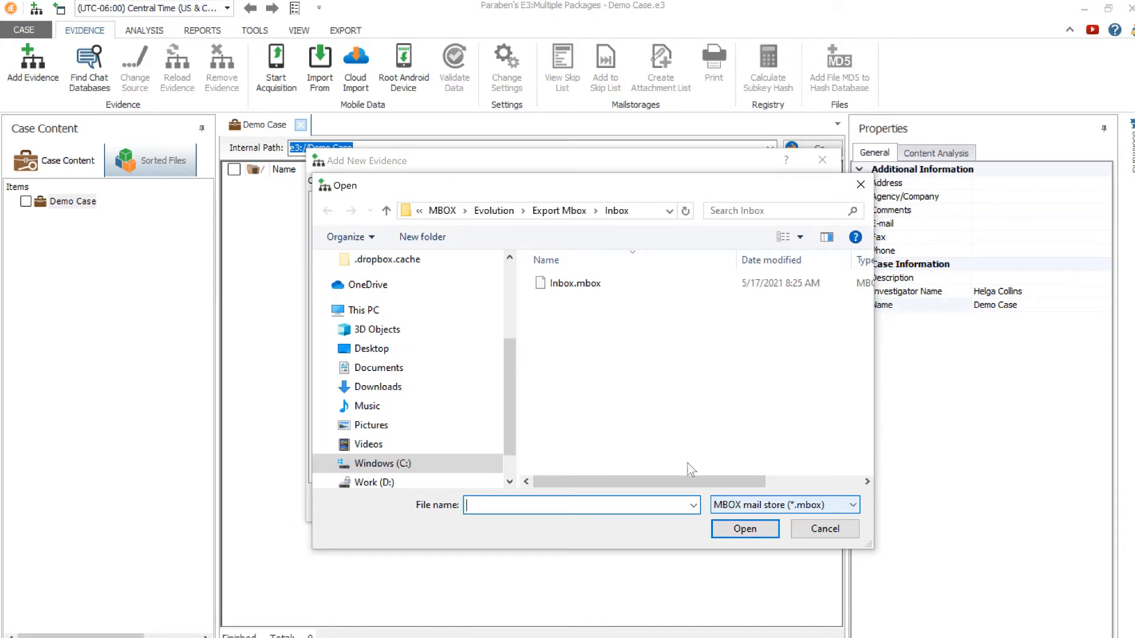
# Load Inbox.mbox as evidence named 'Inbox' and expand it in Case Content.
pyautogui.click(574, 283)
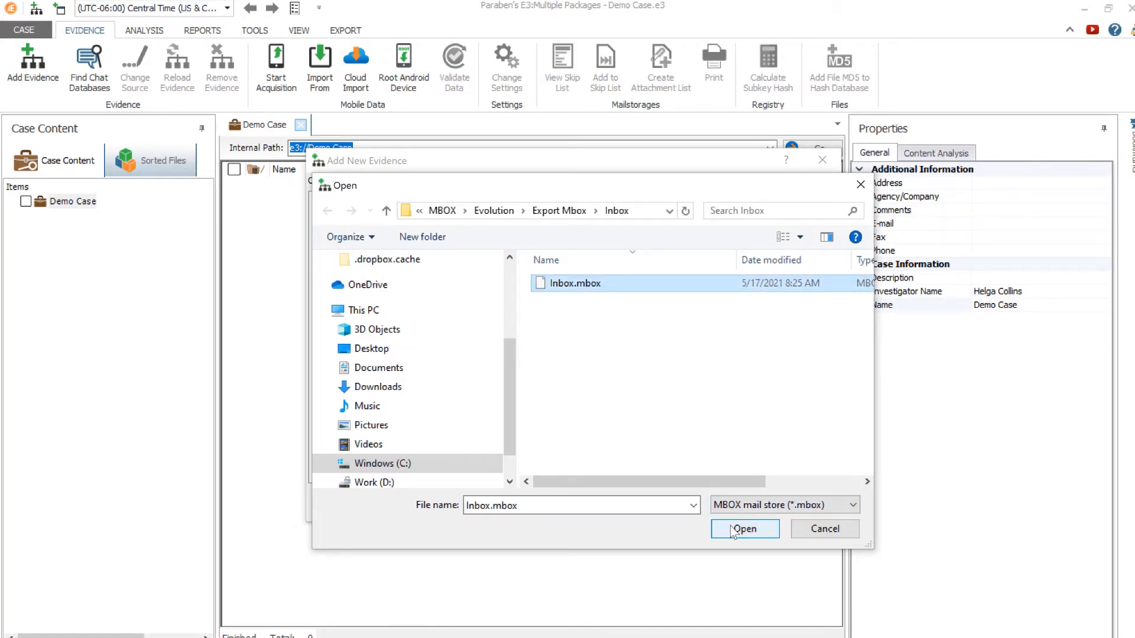
pyautogui.click(744, 529)
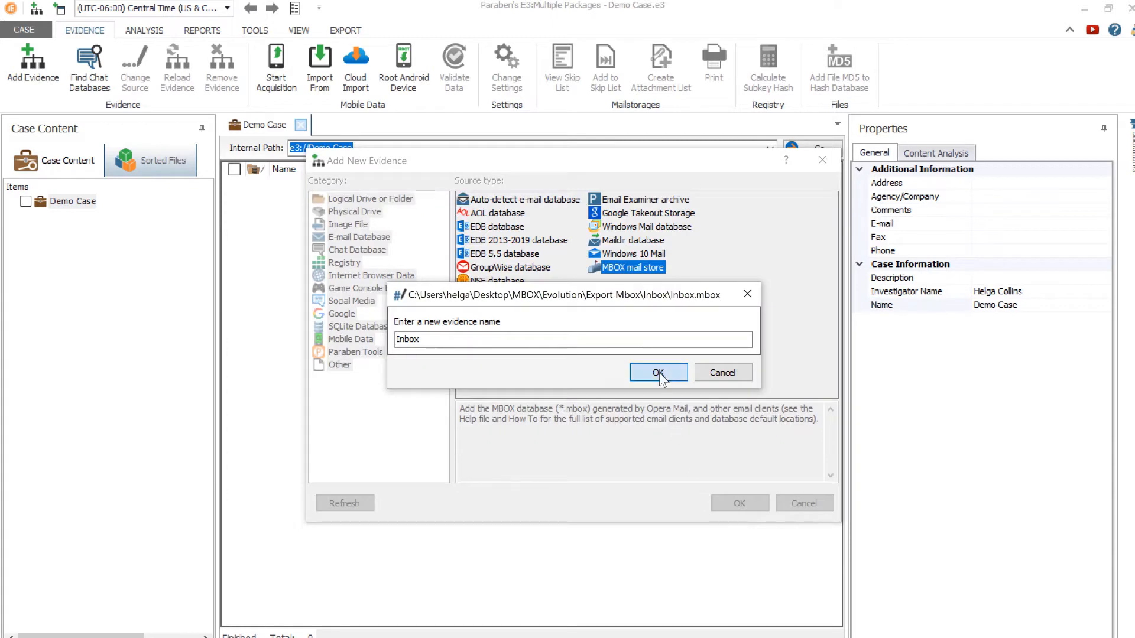
pyautogui.click(658, 372)
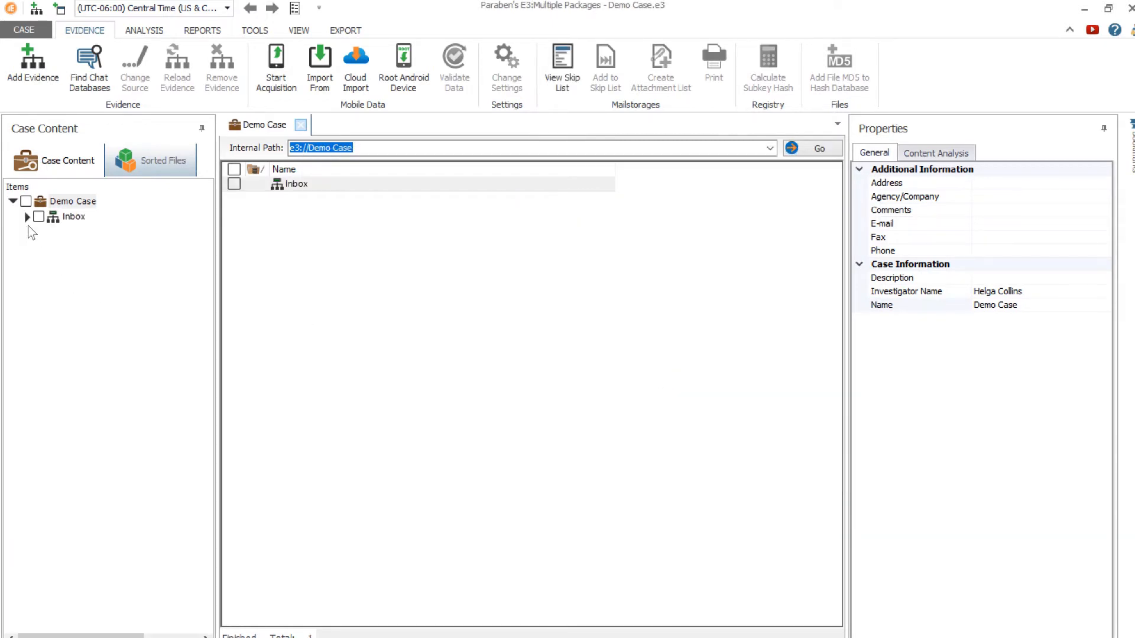
pyautogui.click(26, 215)
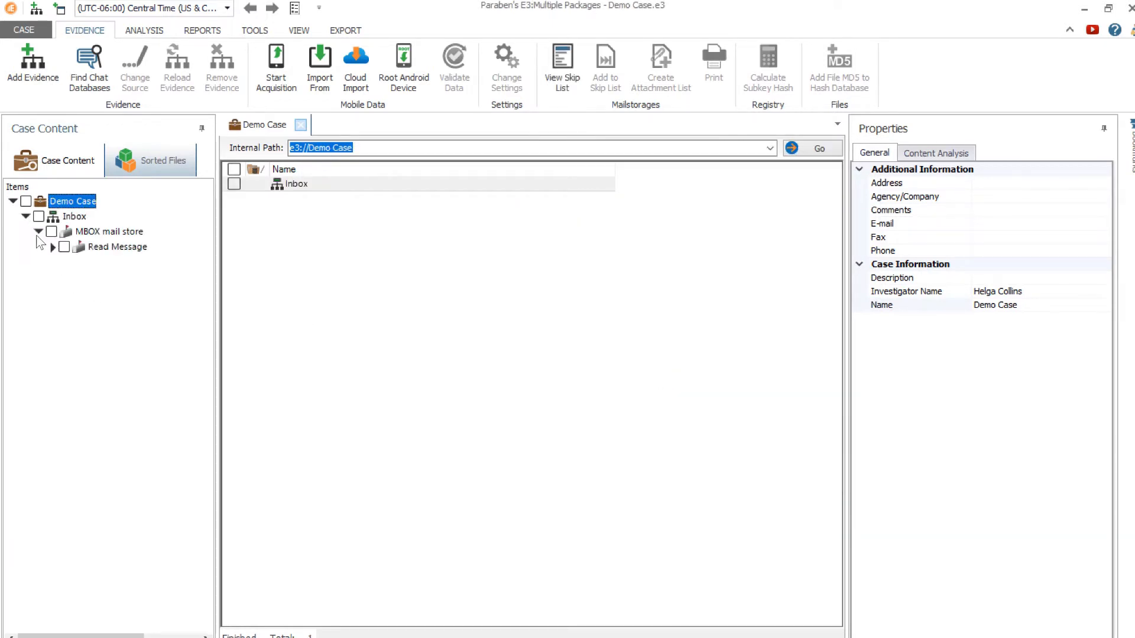
# Open the Read Message folder and scroll through its 443 listed emails.
pyautogui.click(123, 247)
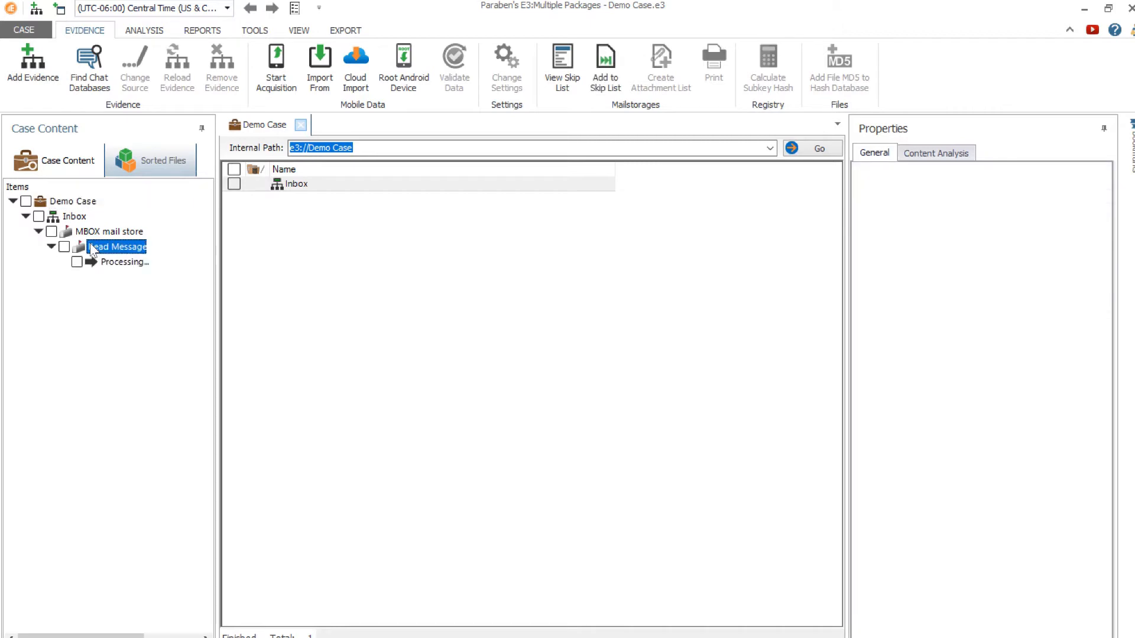
pyautogui.click(116, 247)
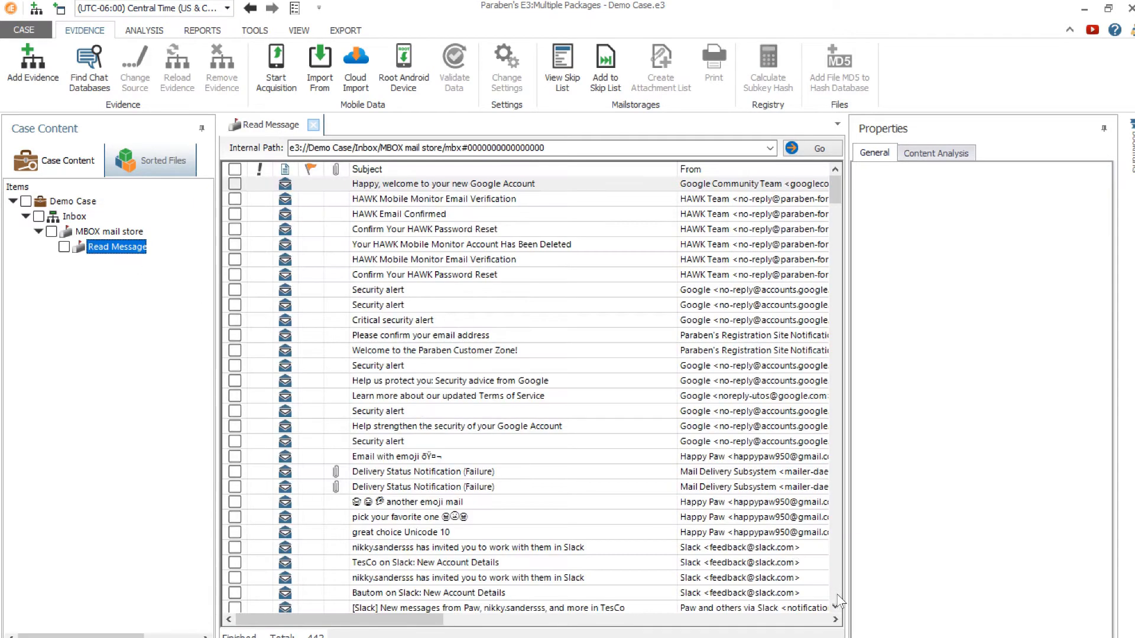
pyautogui.scroll(-3)
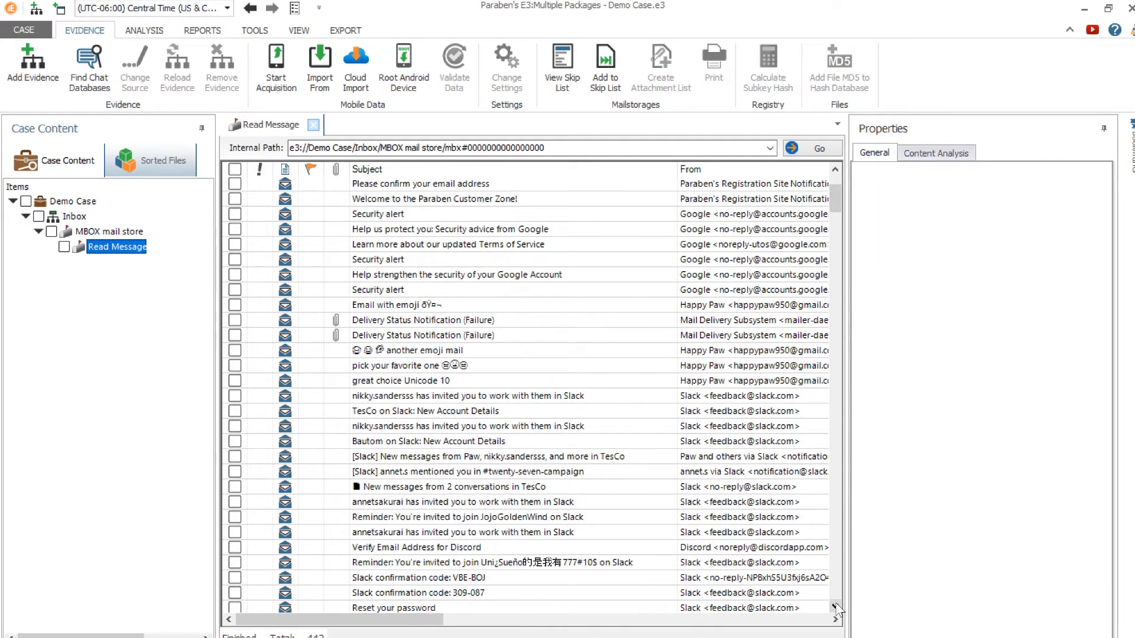
pyautogui.scroll(-3)
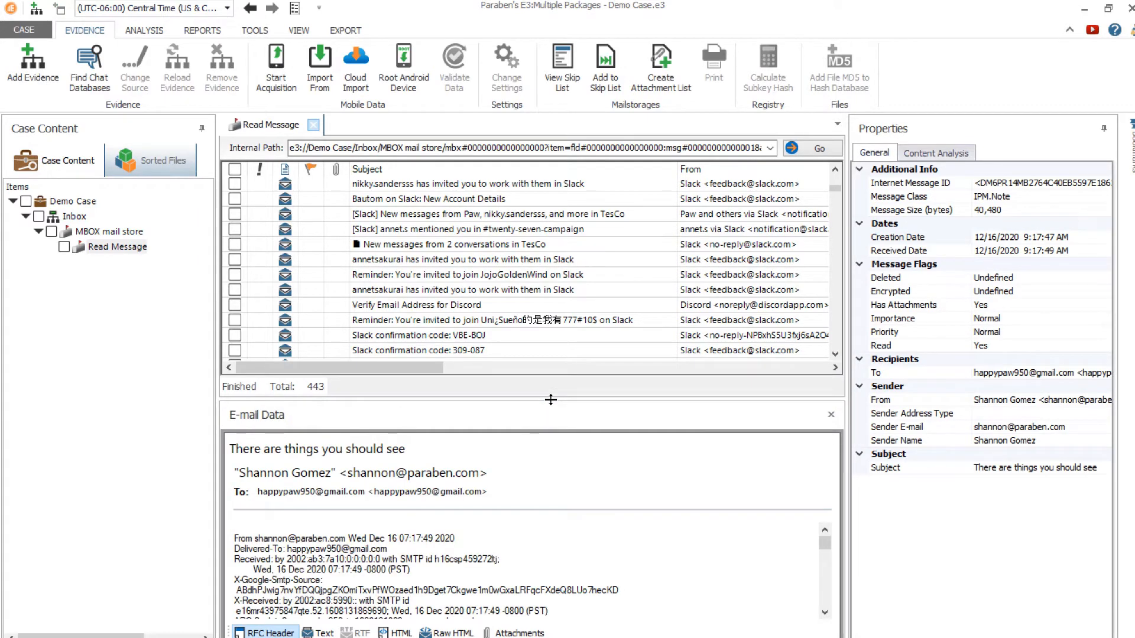
# View the email as Text, HTML and Raw HTML, then inspect attachment image001.jpg's properties.
pyautogui.click(322, 632)
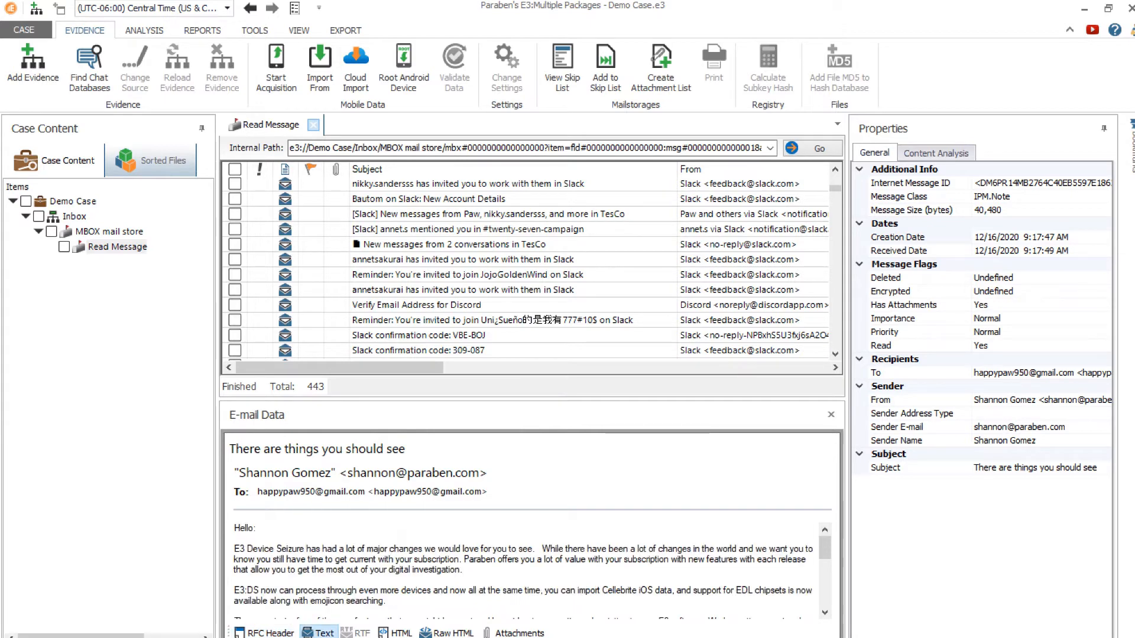
pyautogui.click(397, 633)
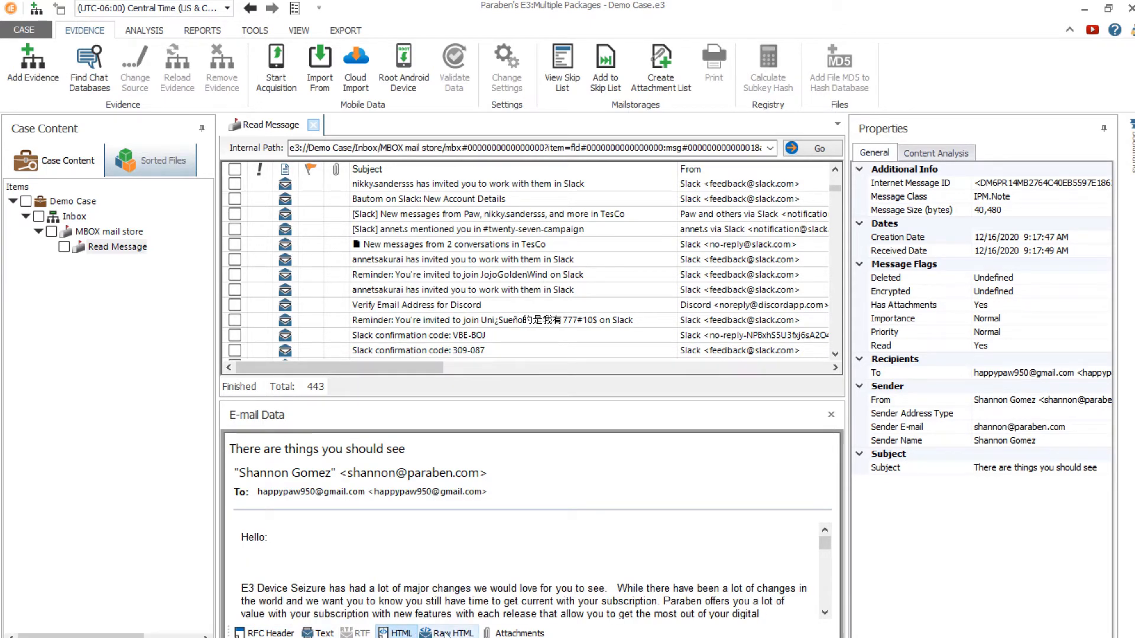
pyautogui.click(444, 632)
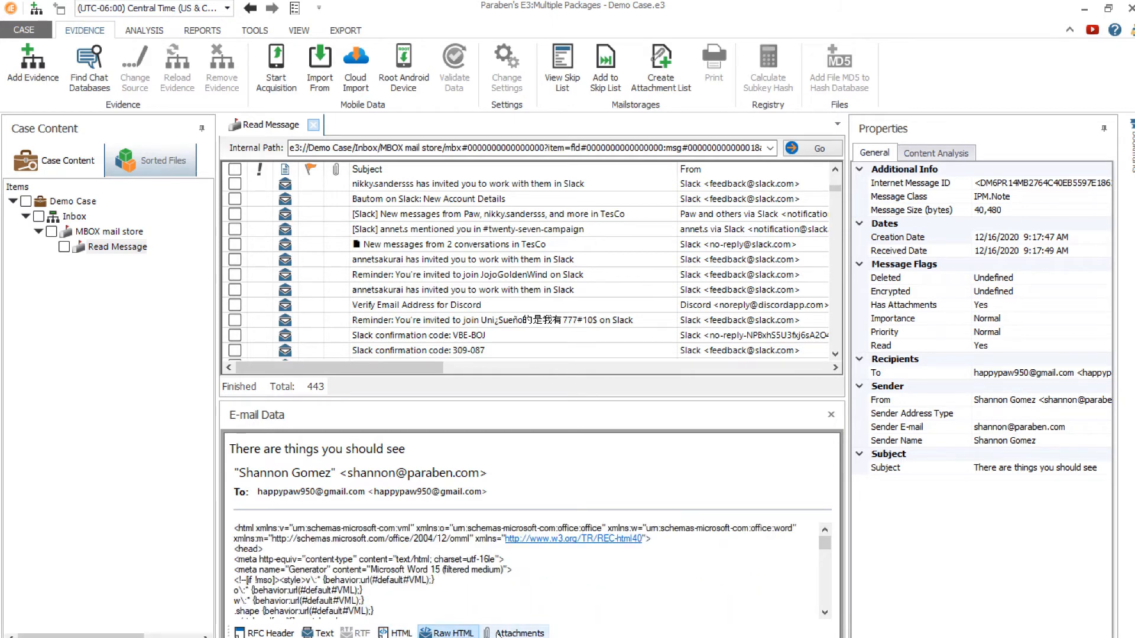
pyautogui.click(512, 633)
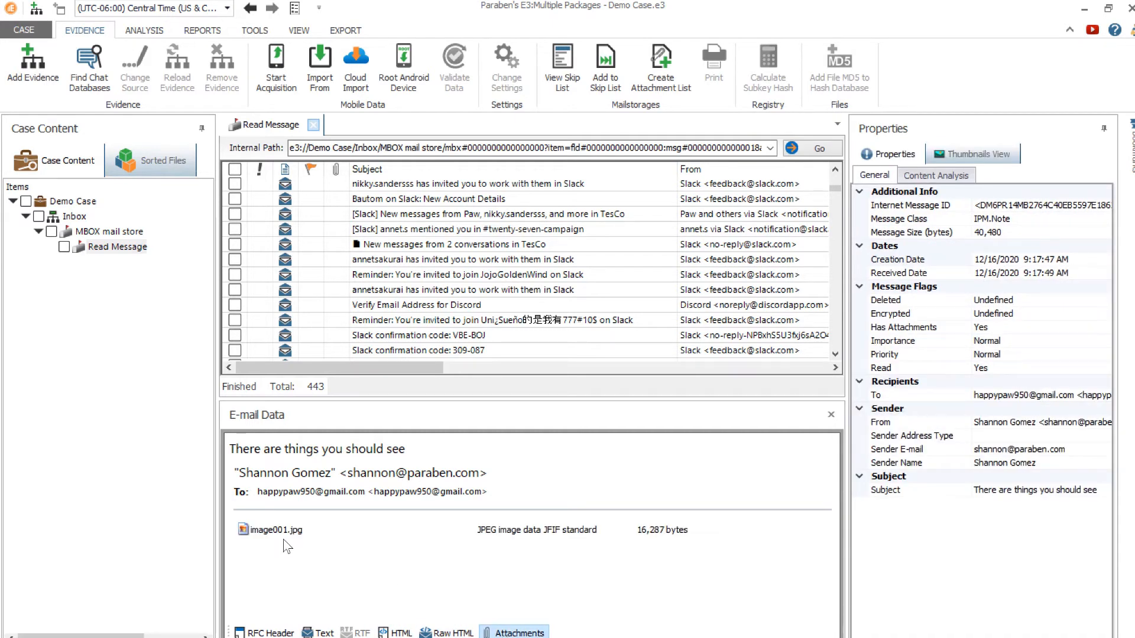
pyautogui.click(278, 528)
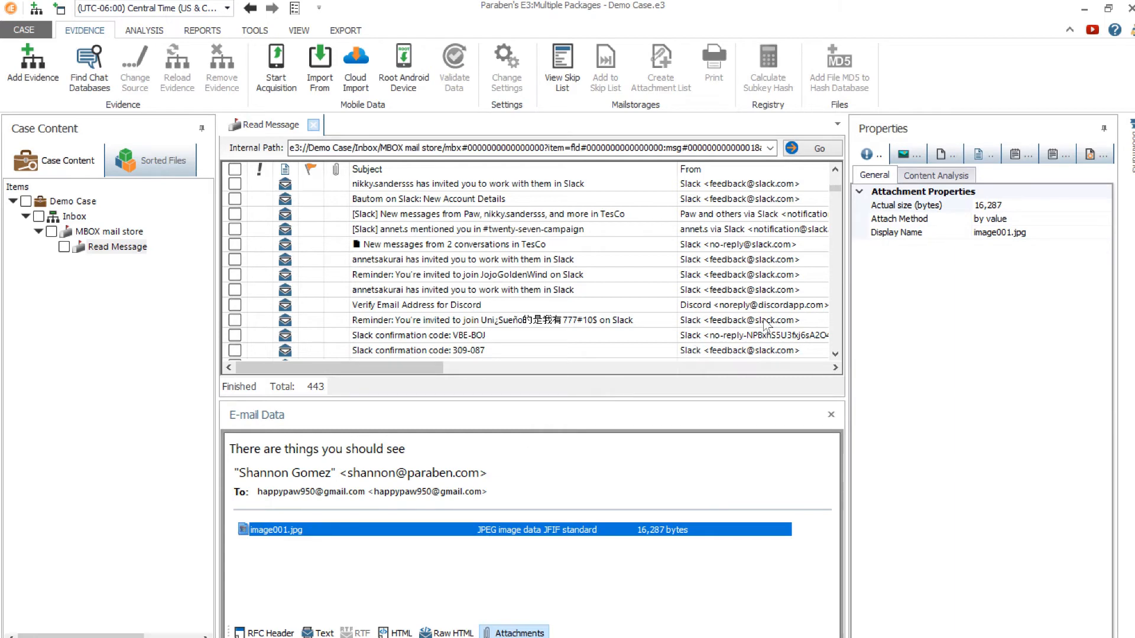